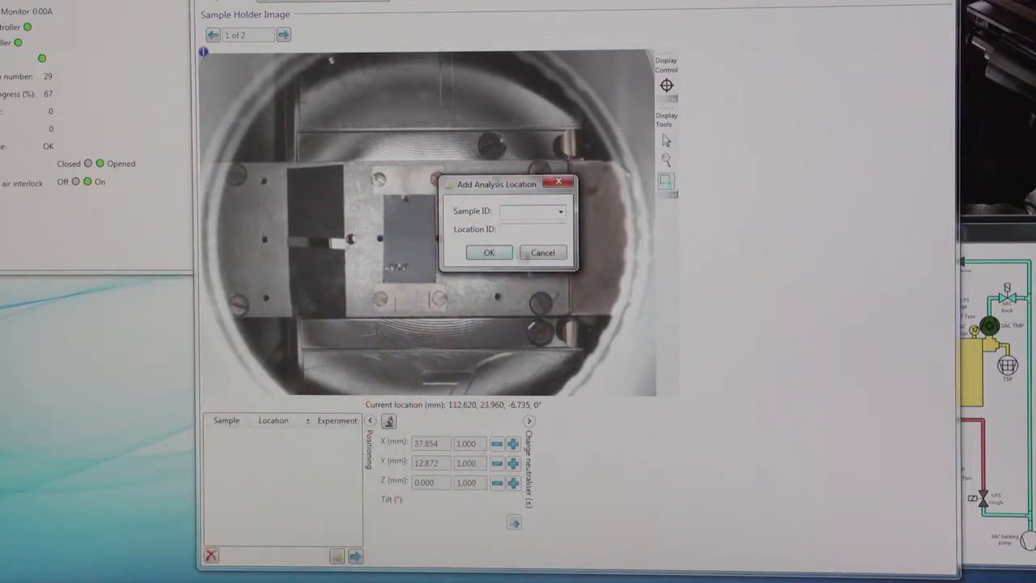
Name the new analysis location Ta205 and pick the next spot on the sample holder image.
click(526, 211)
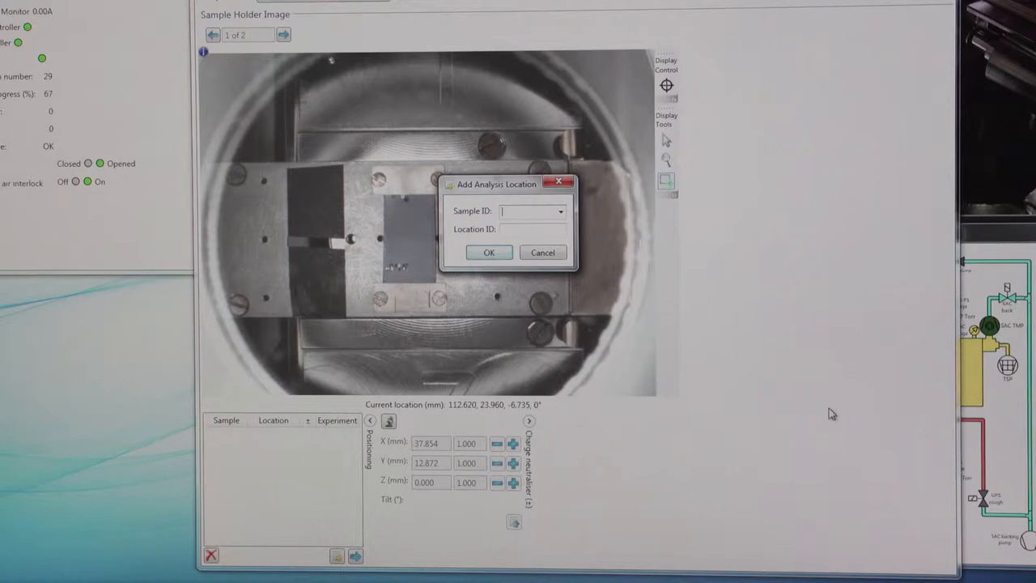
text(Ta2)
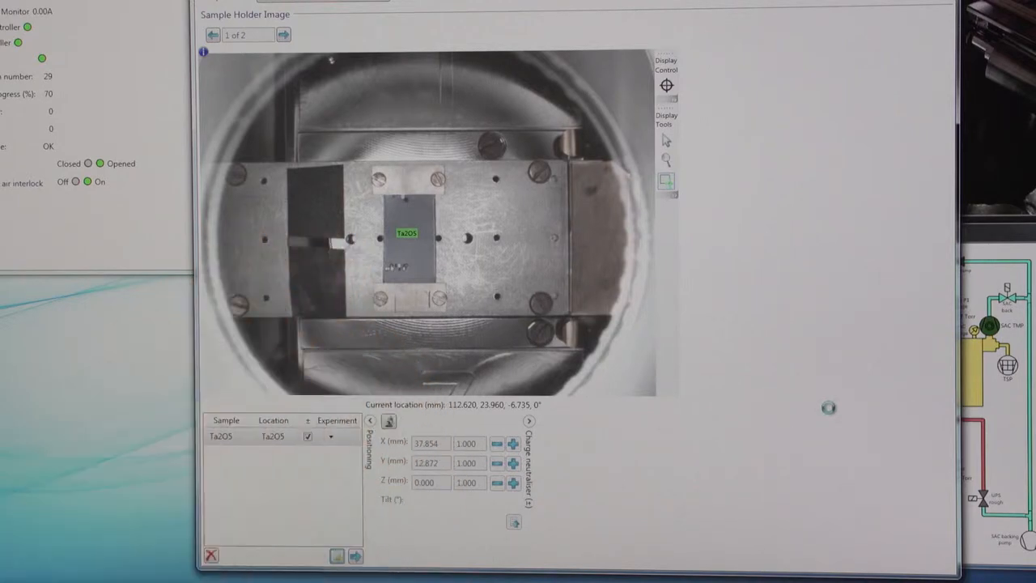
click(318, 243)
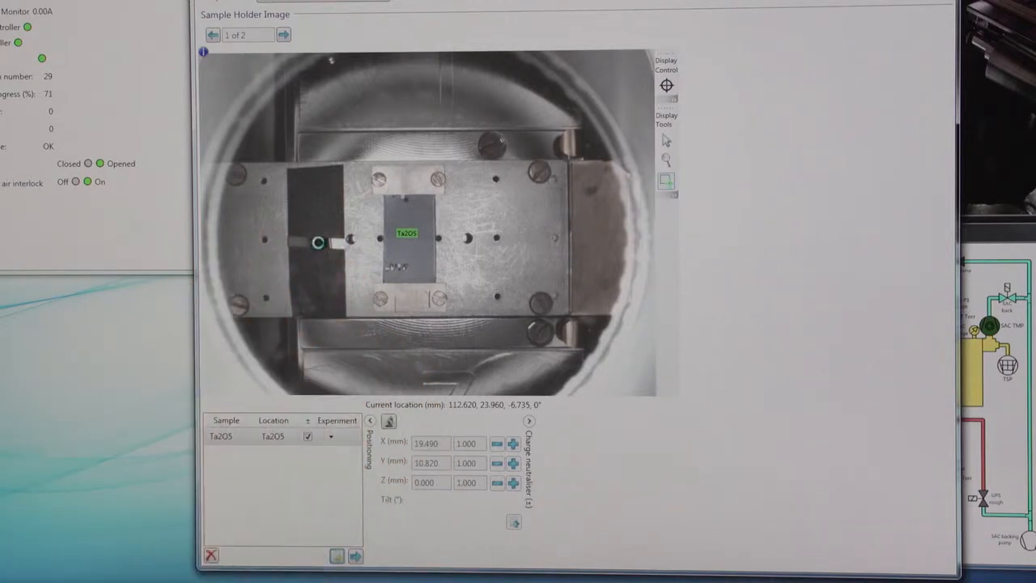